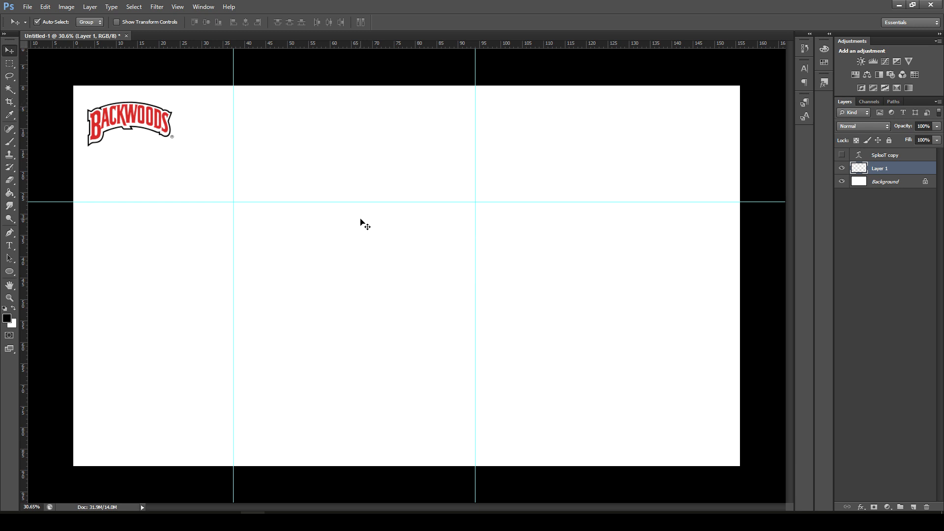
Step: Add a BACKWOODS text layer in the akaPosse font at 500 pt
click(9, 246)
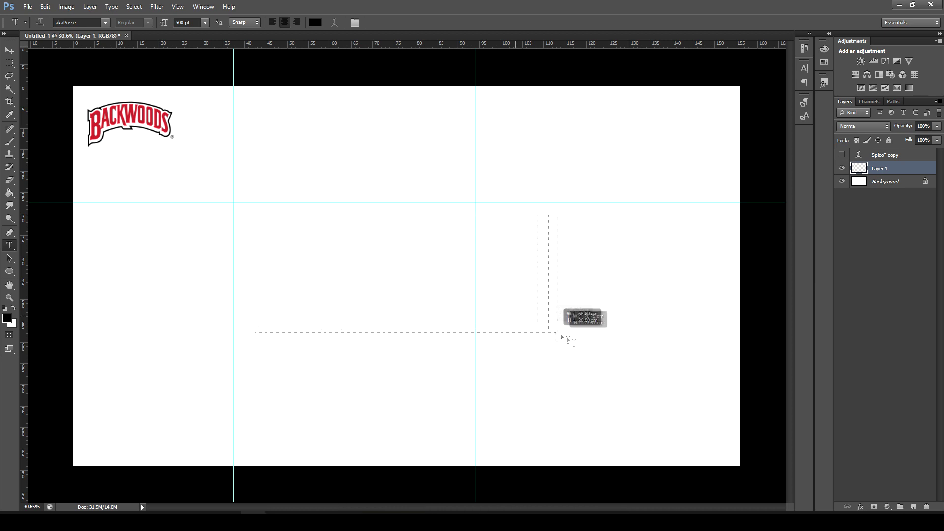
text(AS)
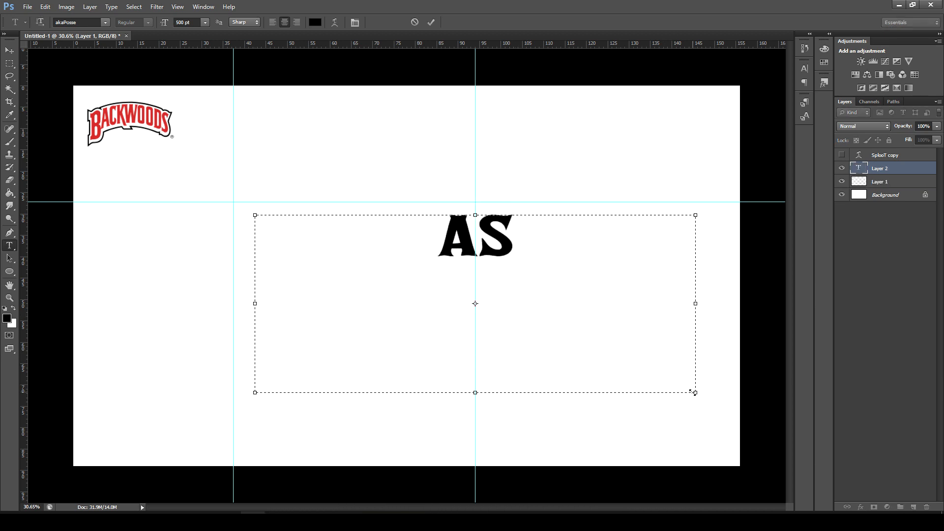
text(KAPOSS)
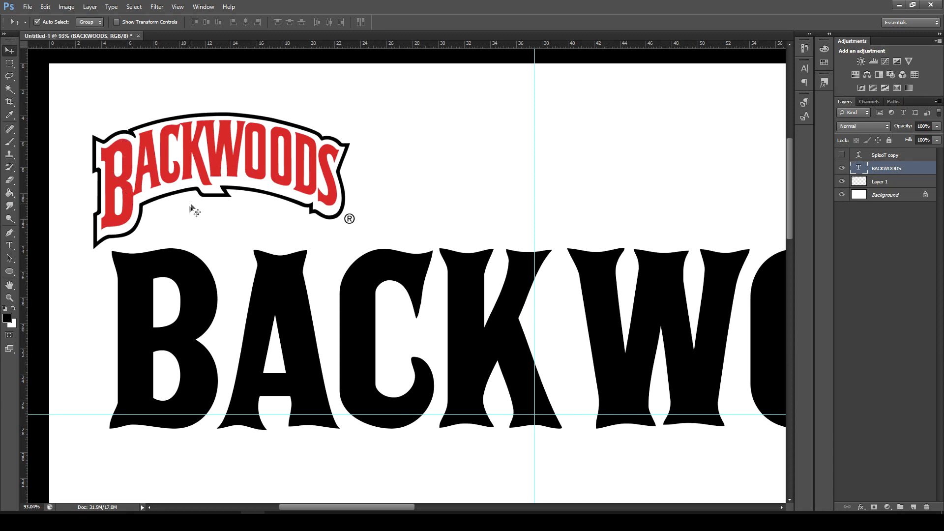
mouse_move(362, 235)
text(S)
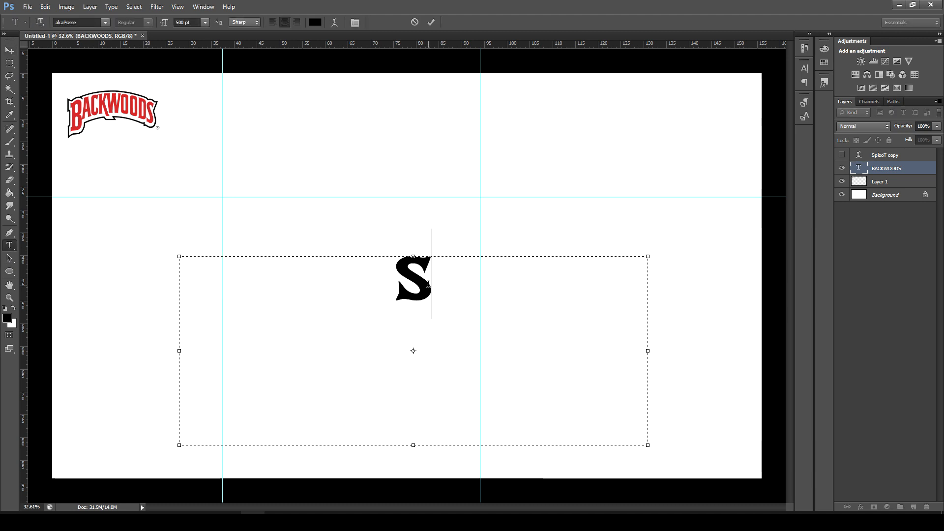
Step: Retype the text as SplooT and move it higher on the canvas
text(PLOO)
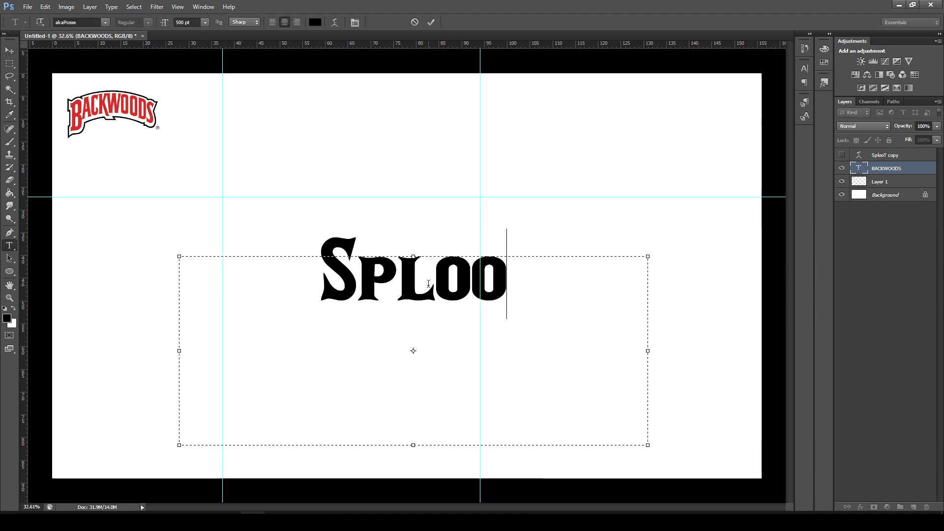
text(T)
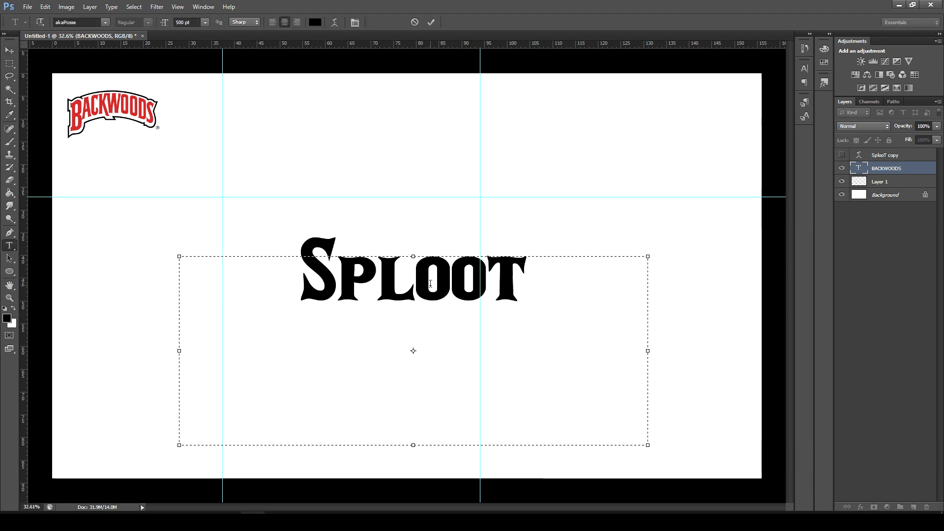
text(TV)
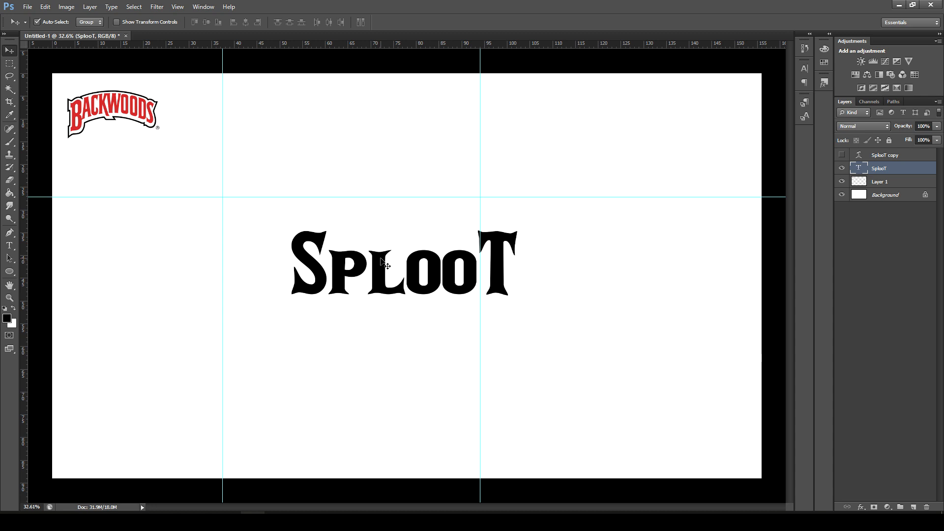
drag(383, 262, 334, 213)
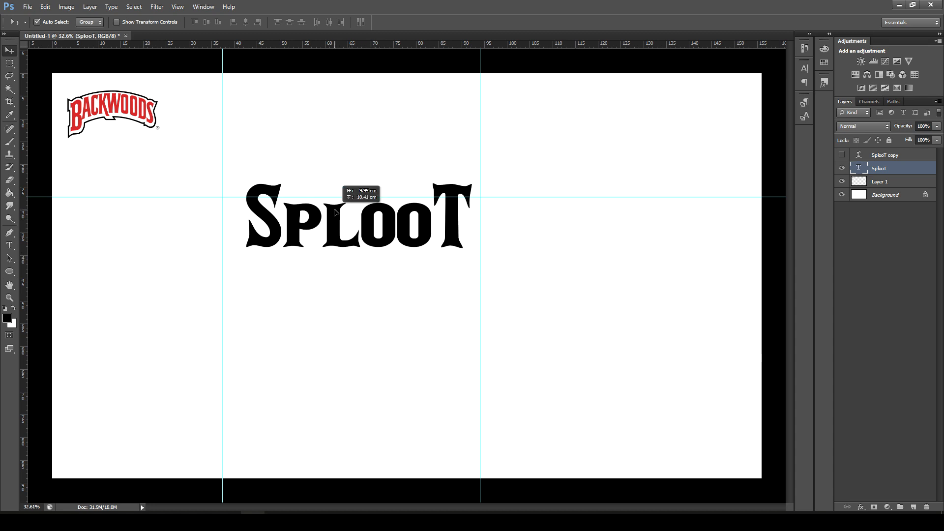
drag(336, 213, 330, 188)
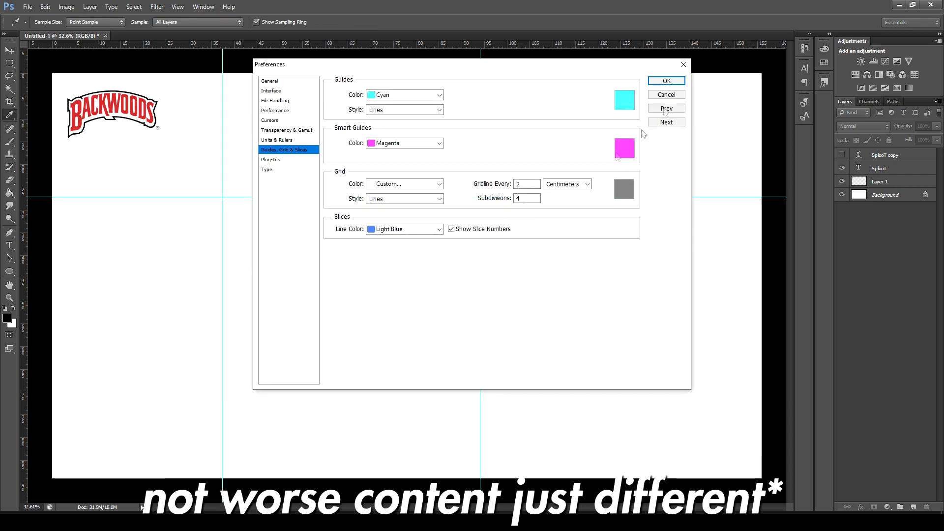
Step: Close preferences and warp SplooT with an Arc Upper style at +60 bend
click(667, 81)
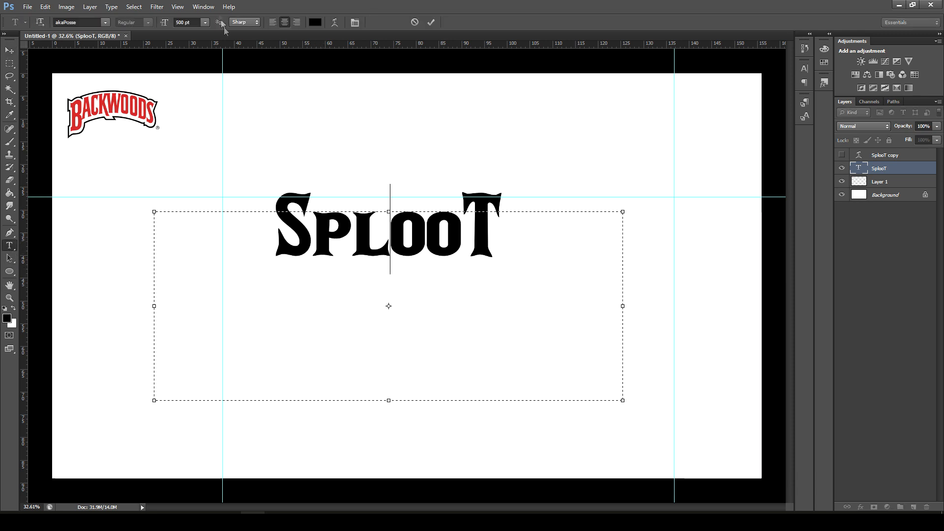
click(335, 22)
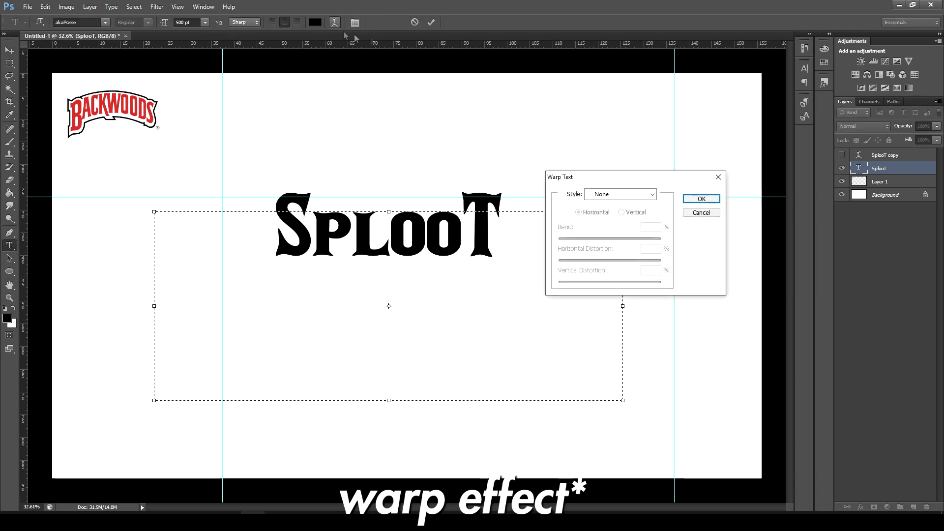
mouse_move(553, 175)
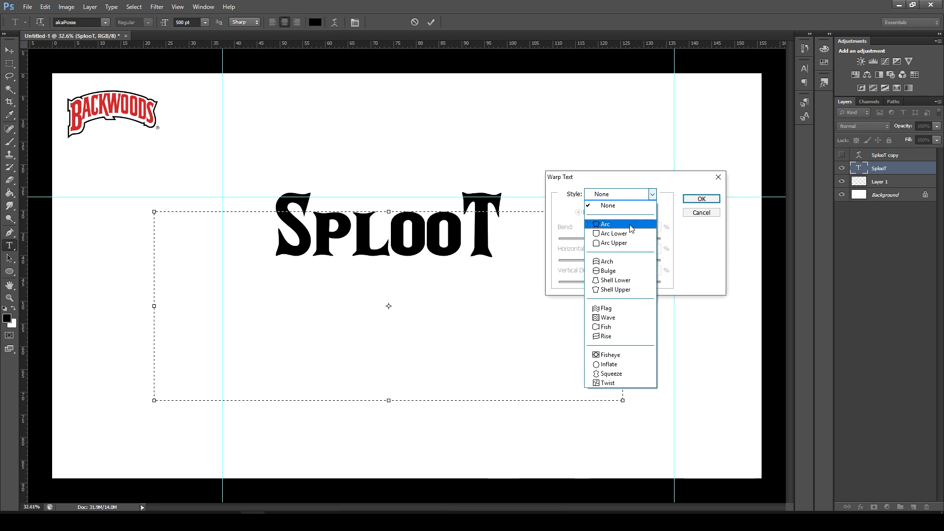
click(616, 243)
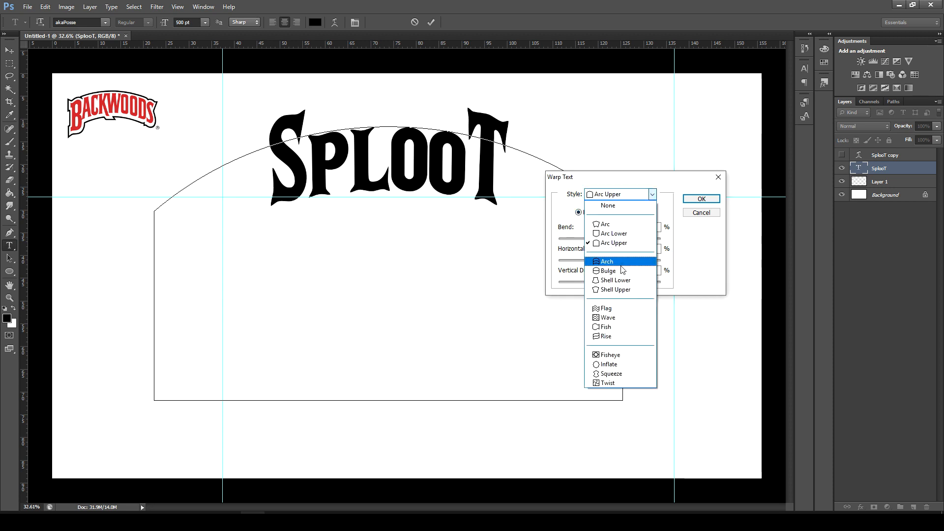
click(604, 224)
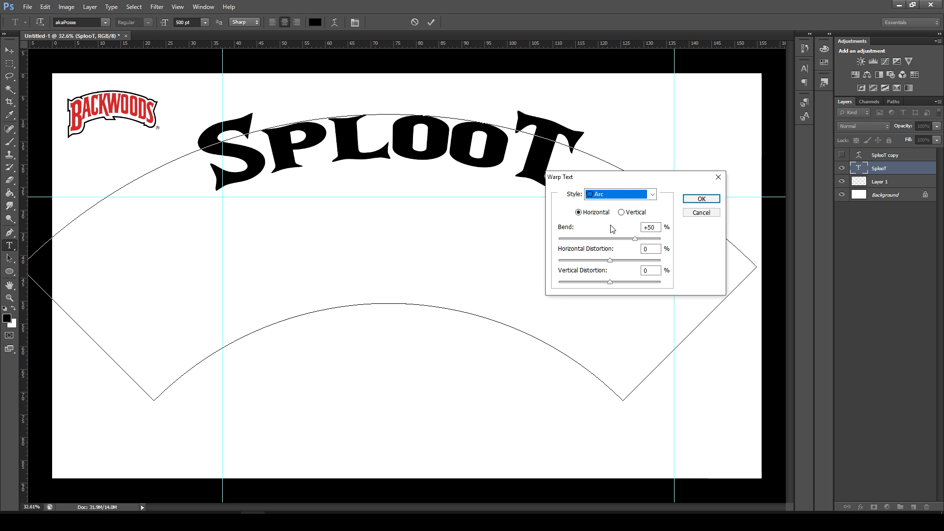
mouse_move(504, 206)
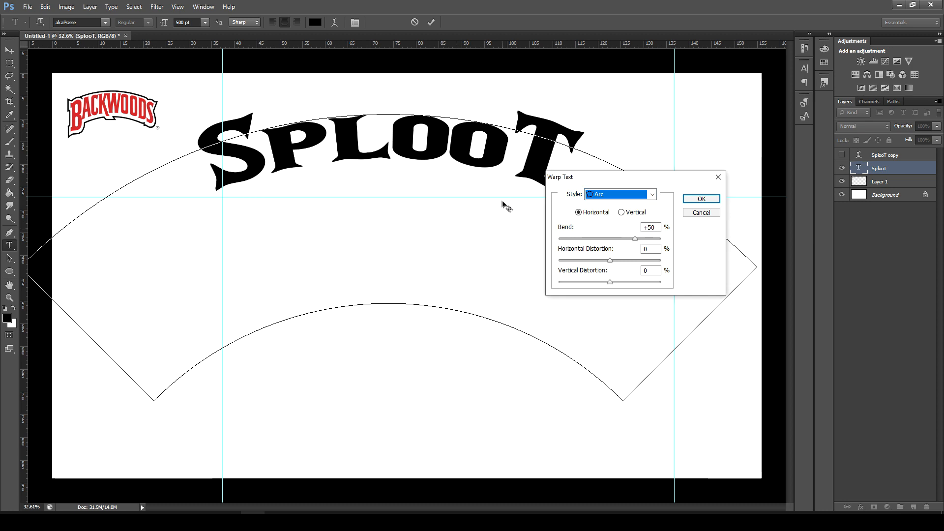
drag(633, 260, 598, 261)
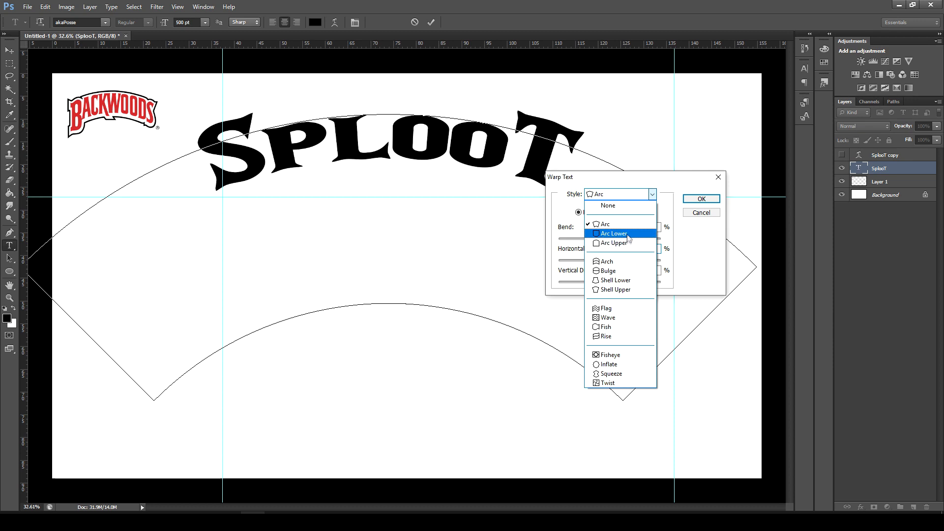
click(613, 243)
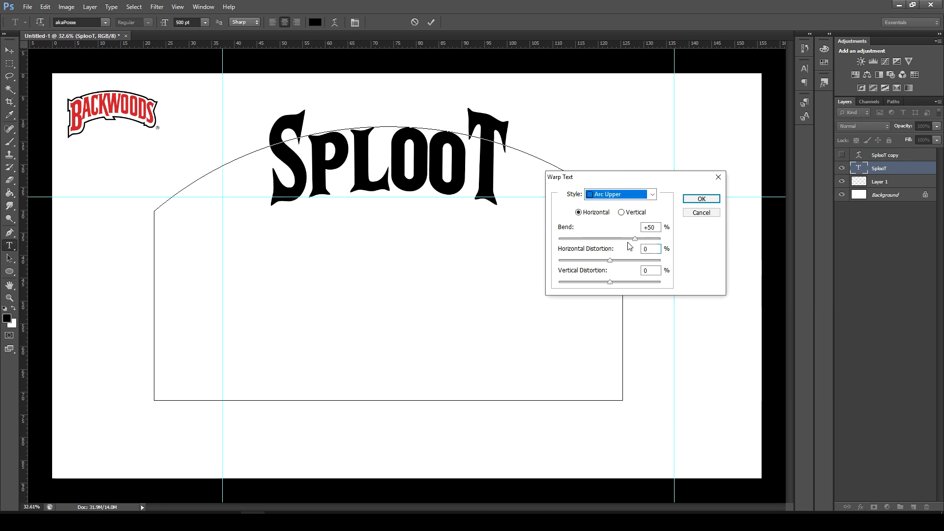
drag(634, 238, 628, 238)
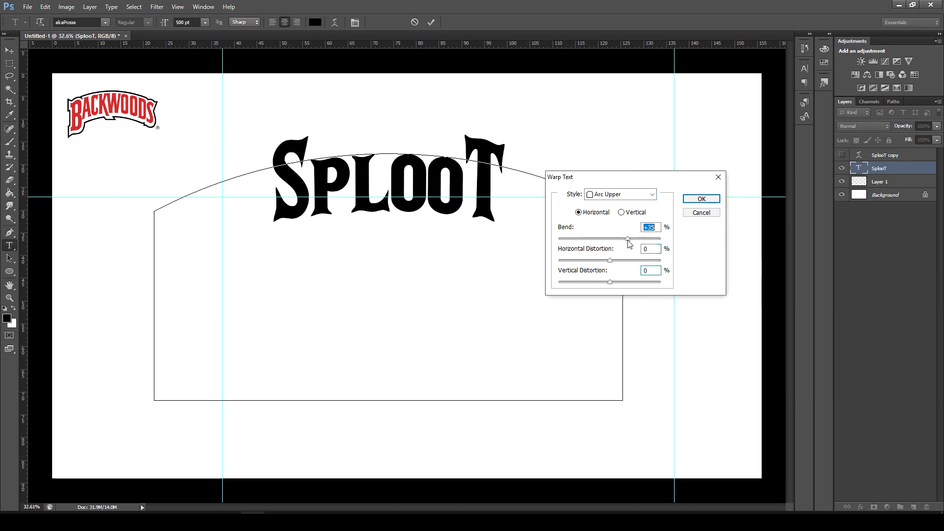
drag(628, 238, 645, 239)
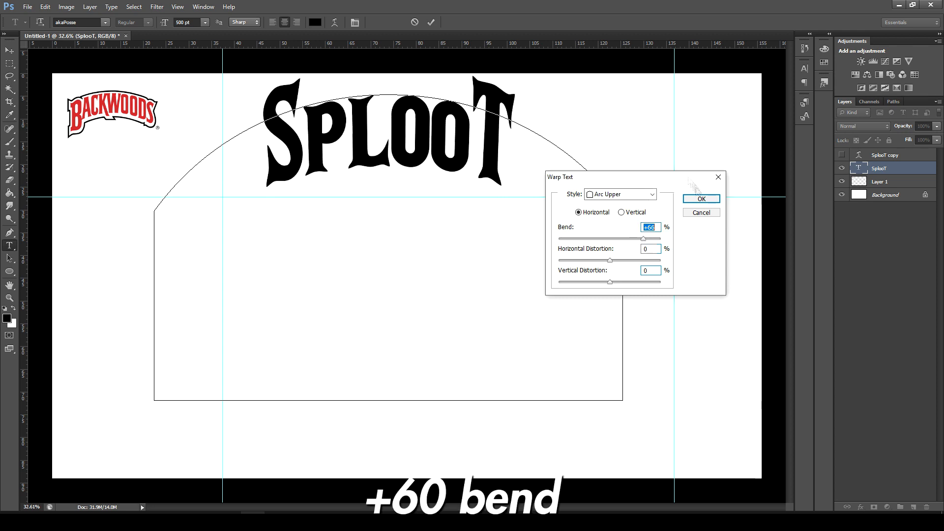
click(701, 198)
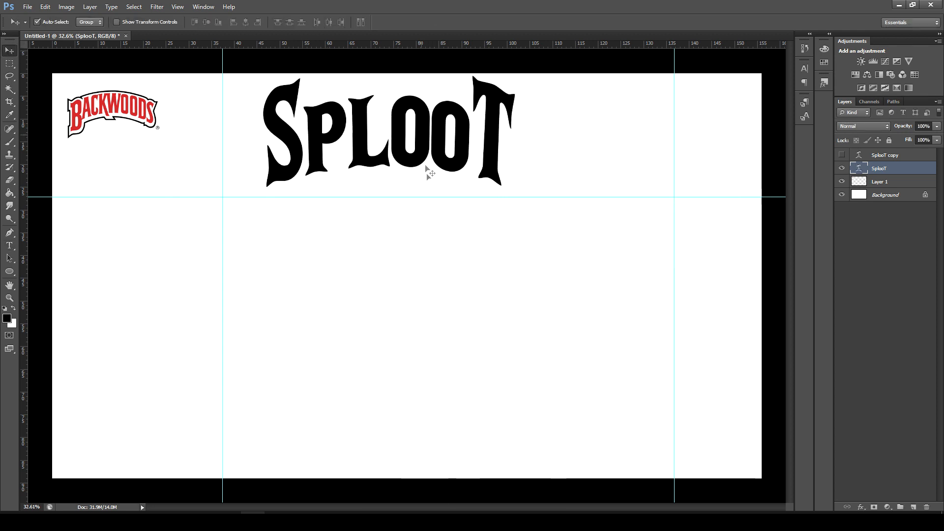
Step: Drag the arched SplooT lettering down to the canvas centre
drag(426, 135, 427, 283)
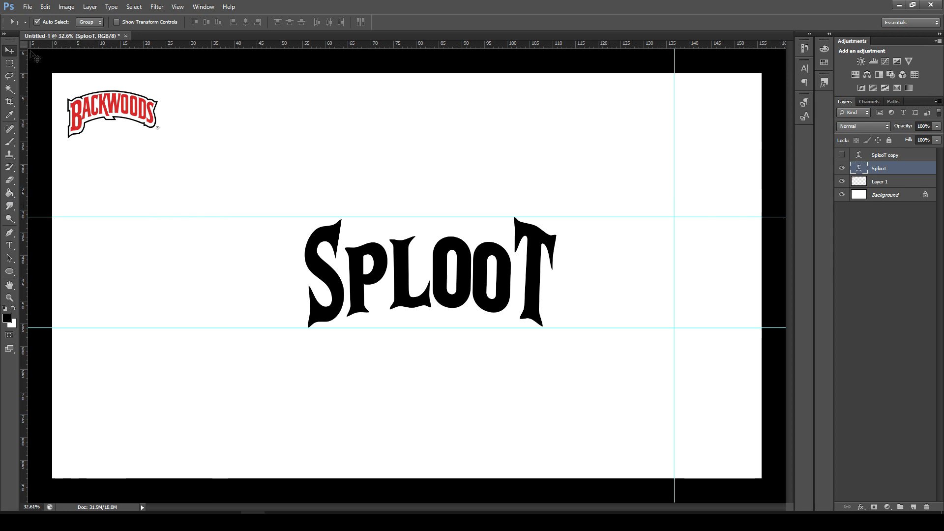
mouse_move(38, 245)
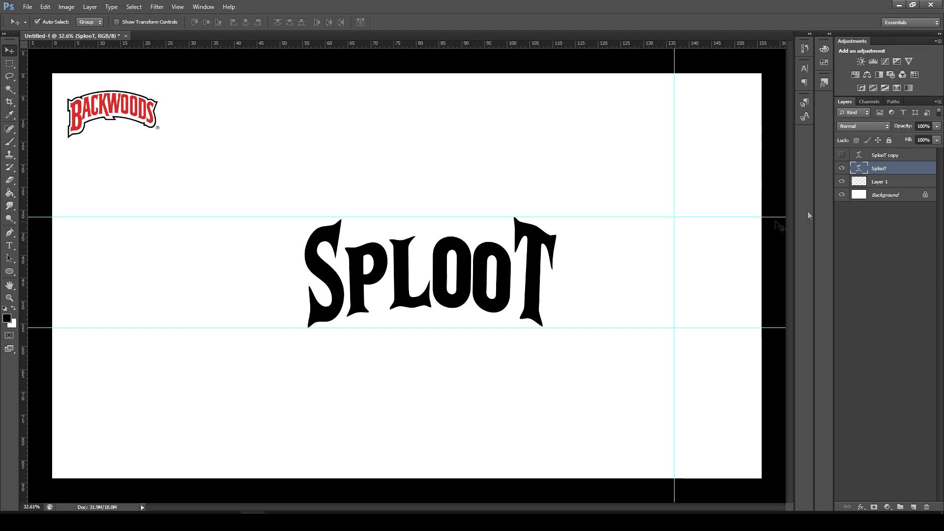
mouse_move(884, 156)
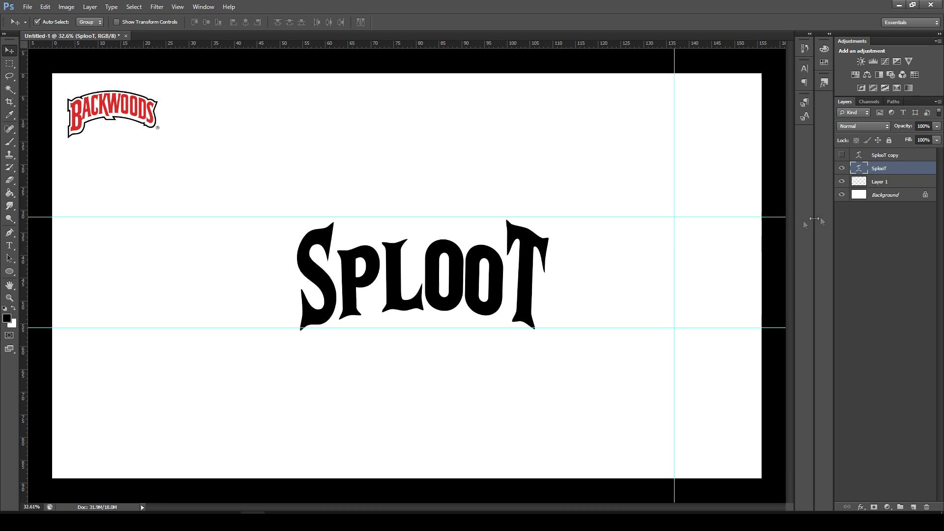
Step: Rasterize the SplooT type layer into pixels
right_click(885, 167)
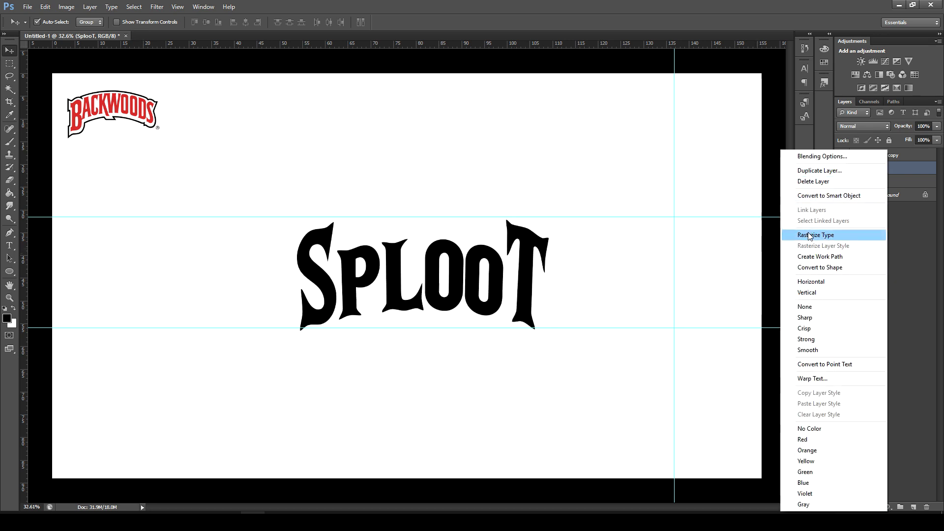
click(816, 235)
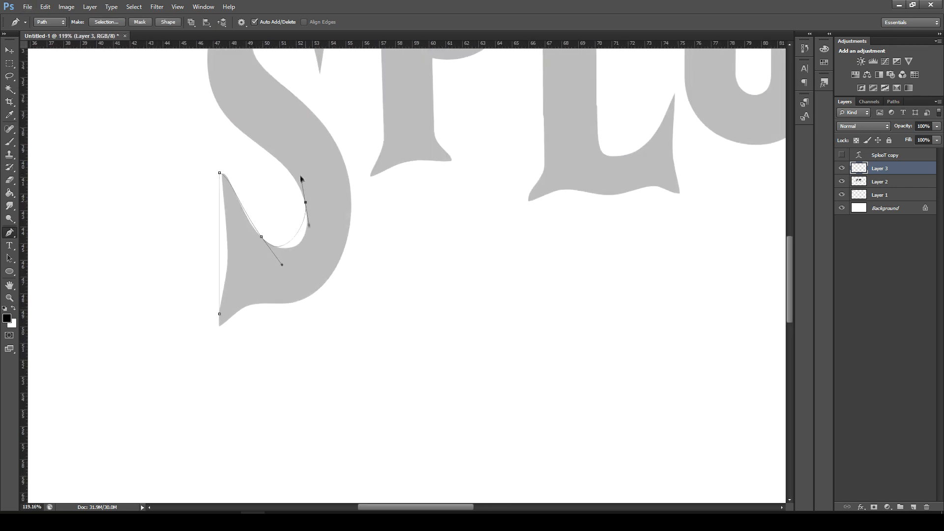
Step: Curve the Pen outline along the top of the S to close it
scroll(down, 3)
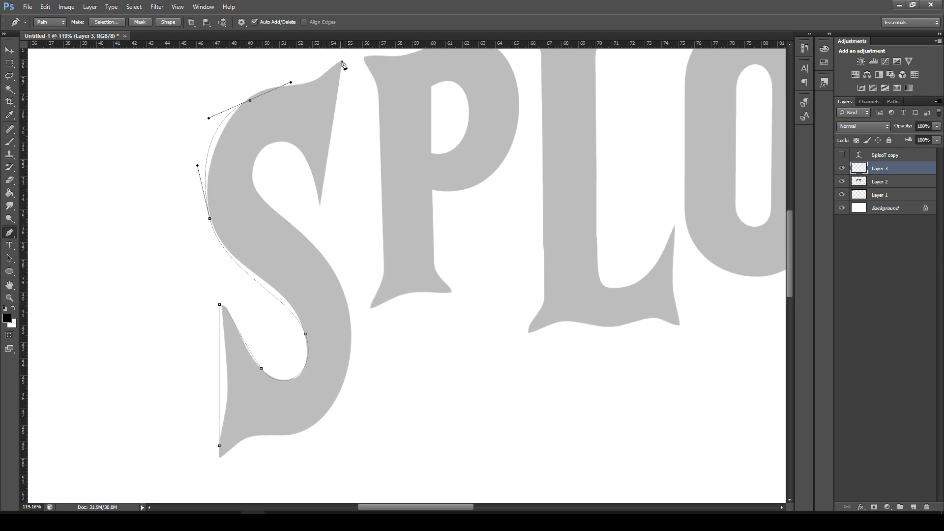
drag(342, 62, 344, 214)
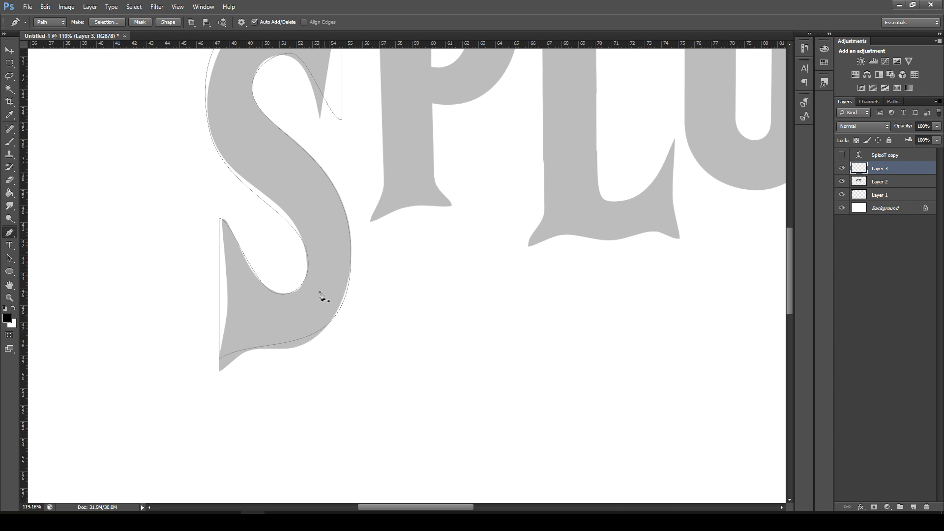
click(106, 22)
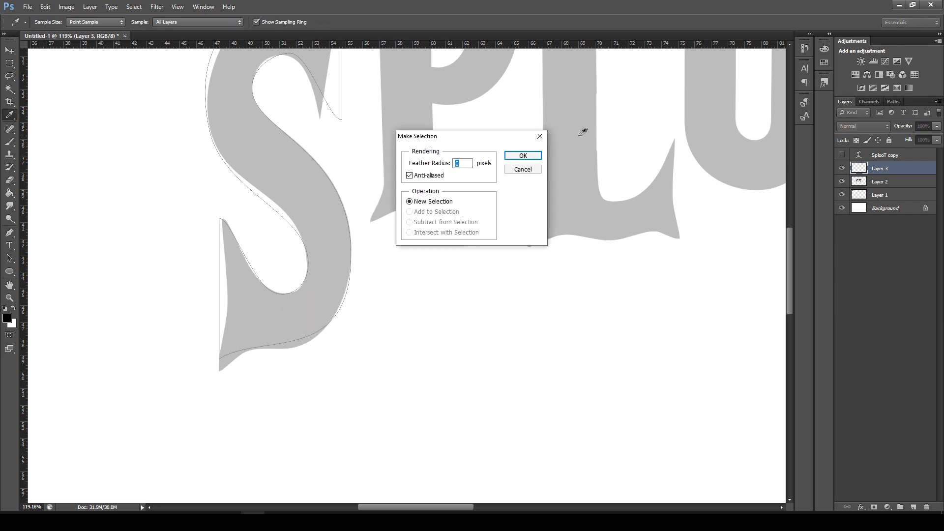
Step: Turn the S path into a selection and trace the curve of the P
click(523, 155)
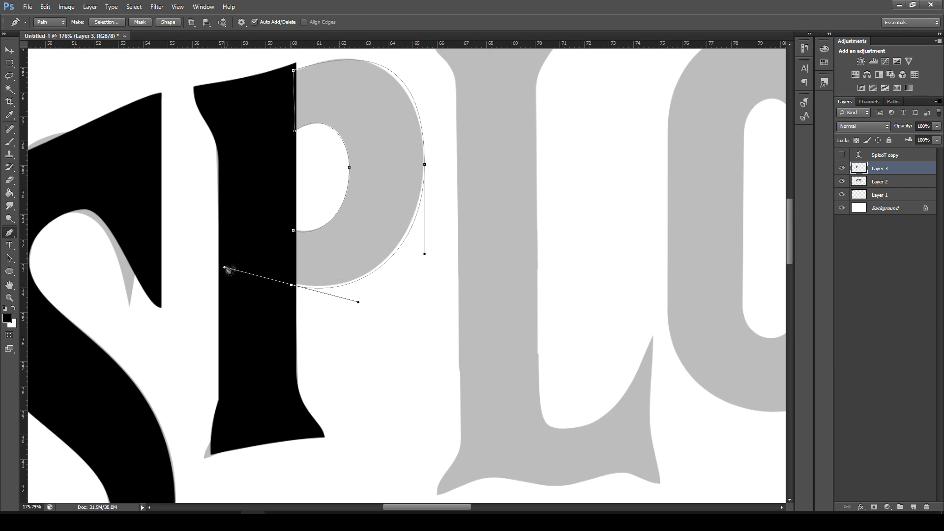
click(107, 22)
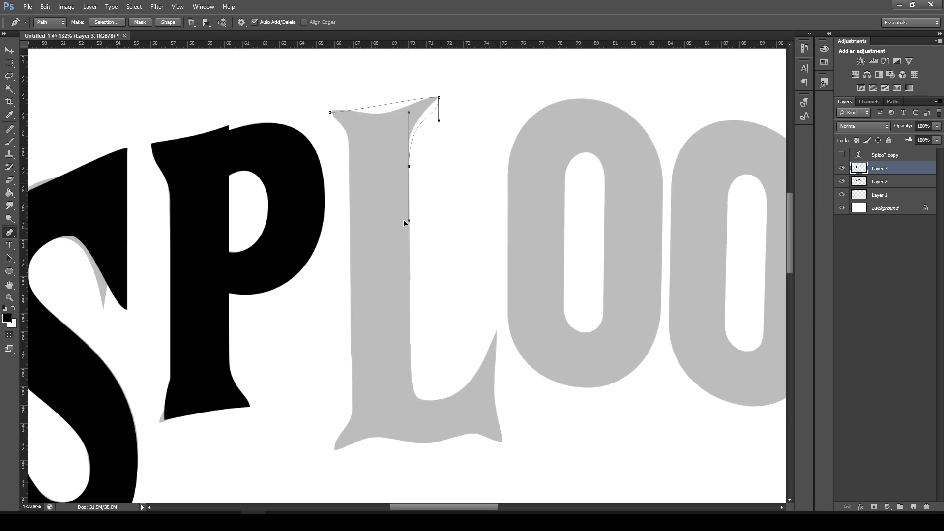
scroll(down, 3)
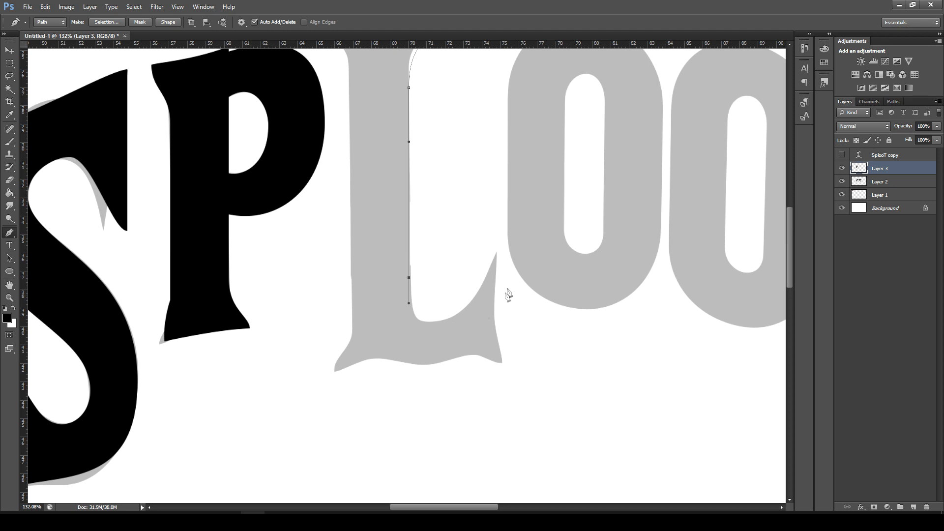
mouse_move(484, 289)
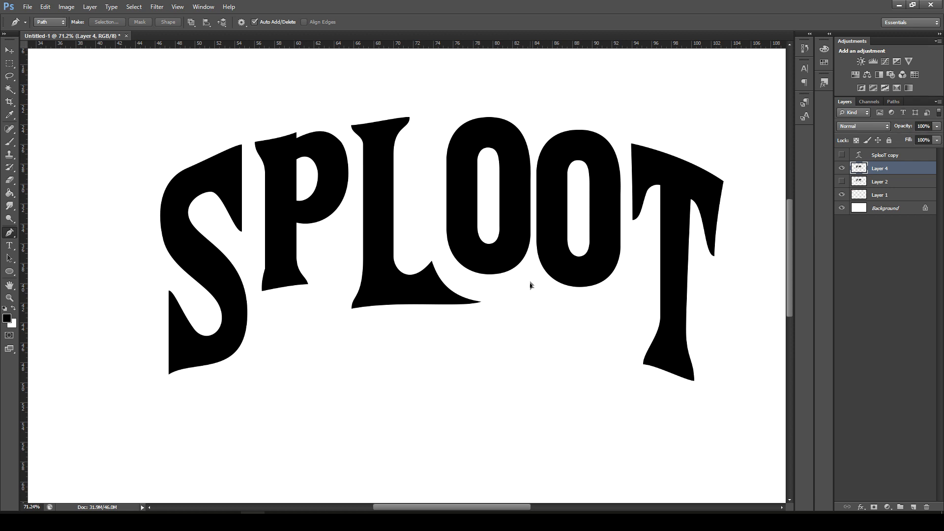
Step: Outline the L's foot with a path and convert it into a selection
drag(531, 128, 530, 285)
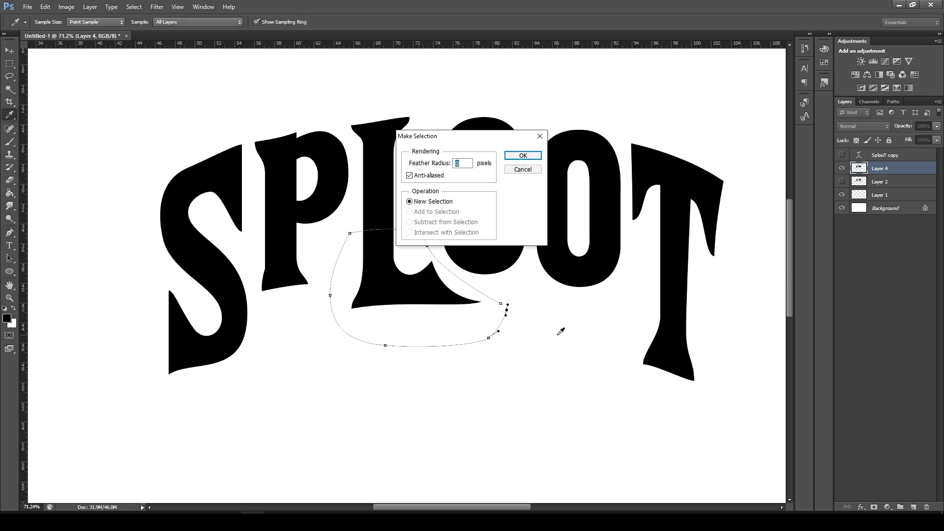
click(523, 169)
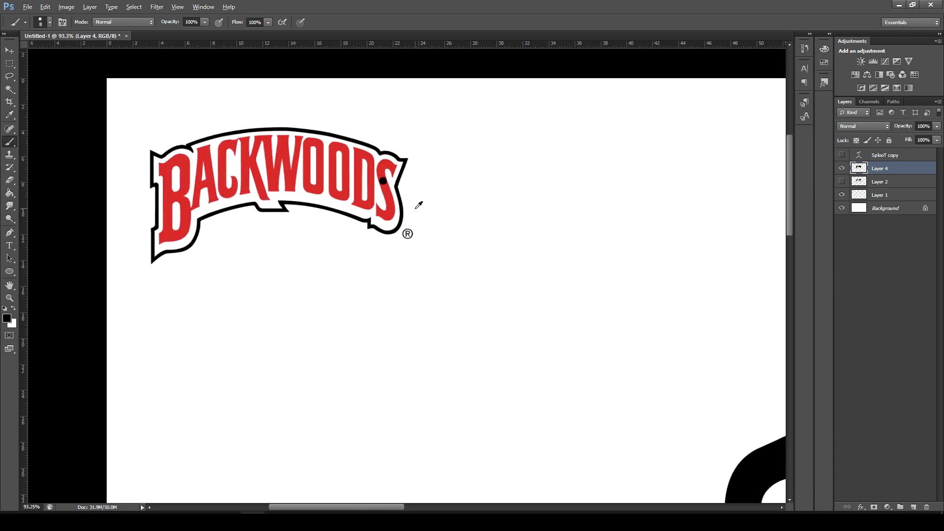
drag(354, 163, 428, 193)
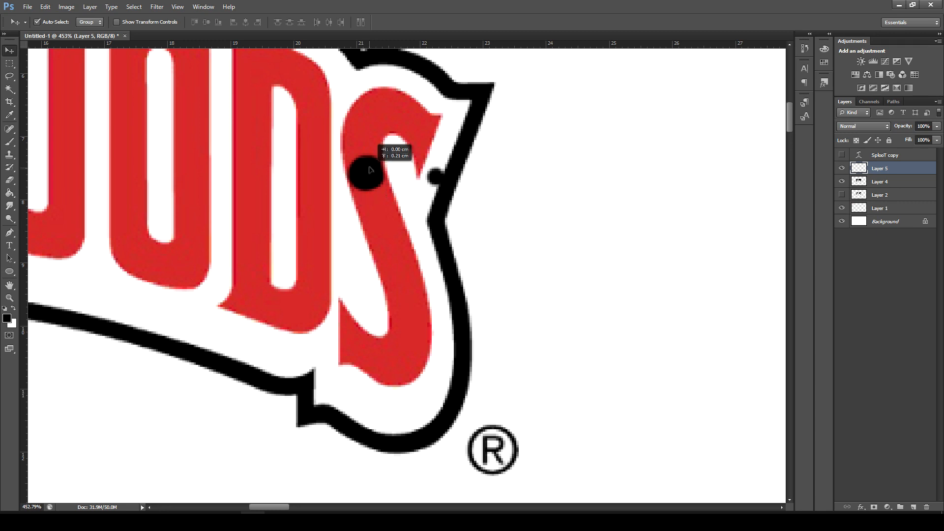
drag(370, 170, 380, 187)
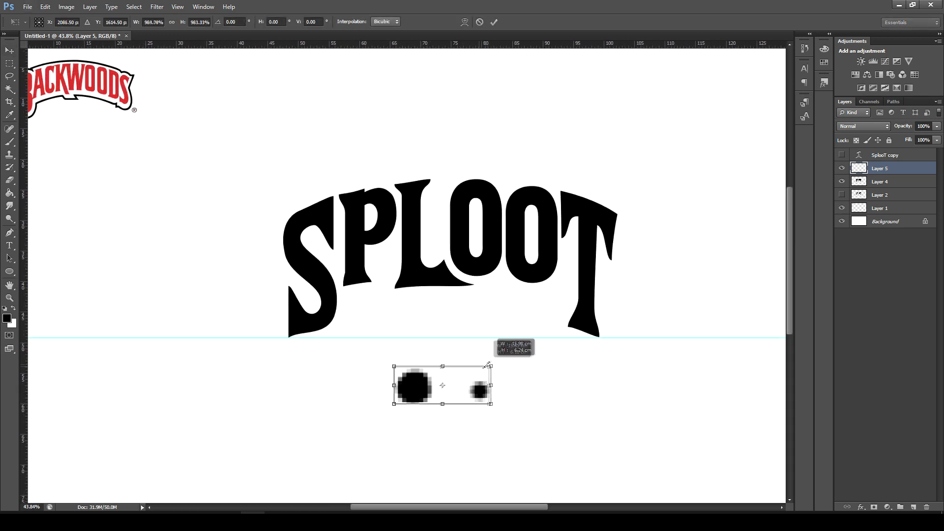
drag(488, 365, 464, 373)
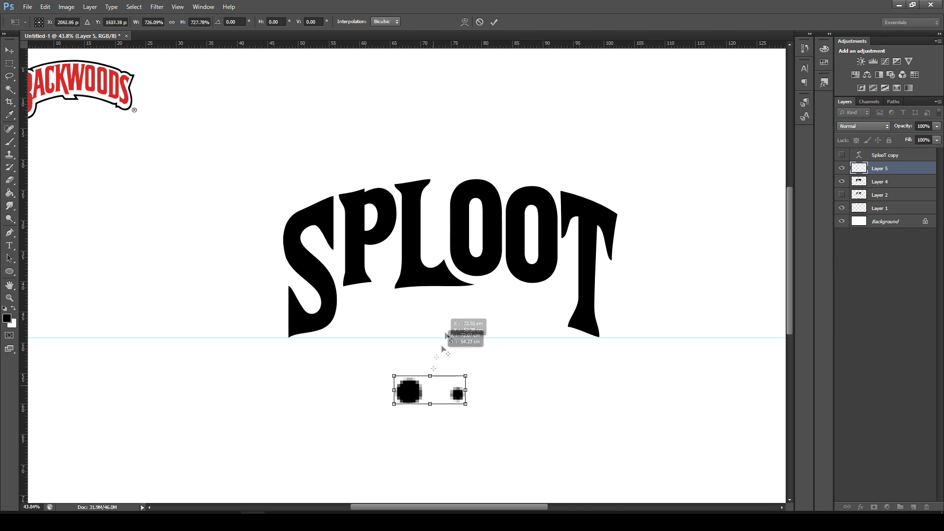
drag(429, 389, 434, 228)
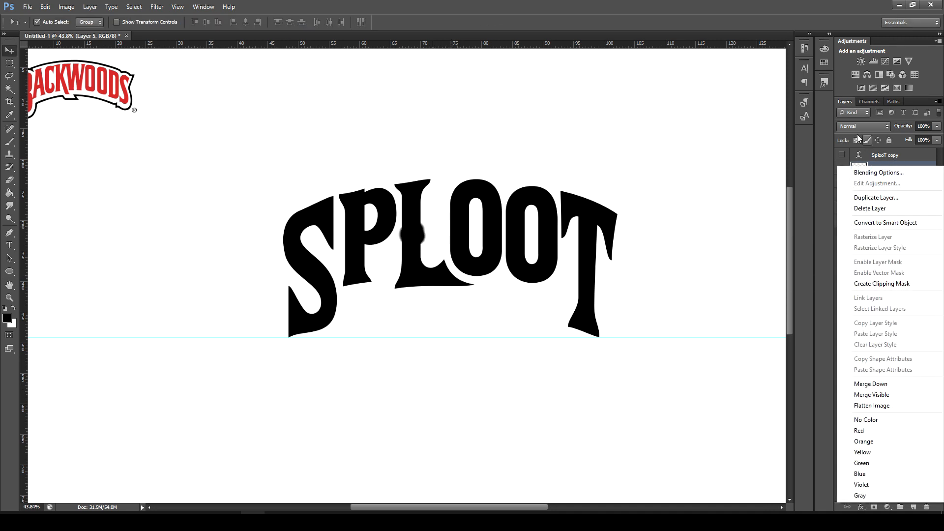
click(878, 172)
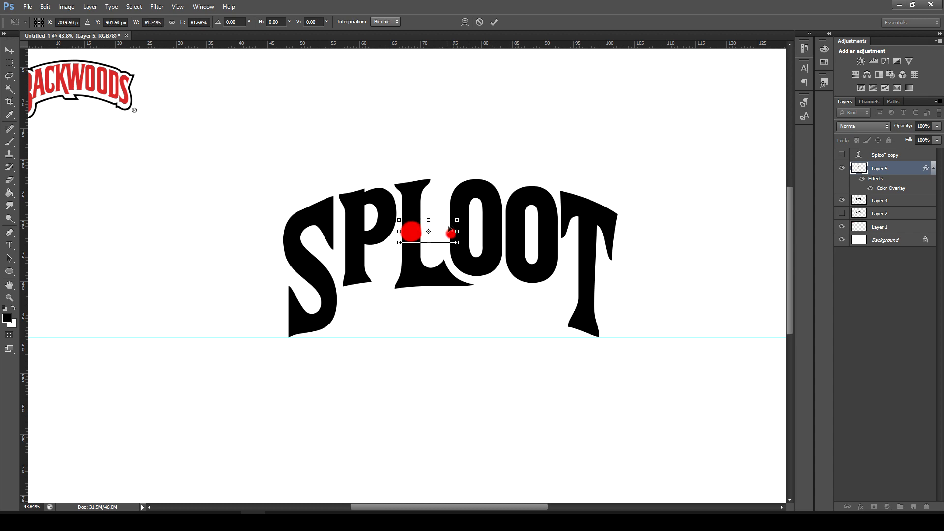
drag(427, 232, 602, 238)
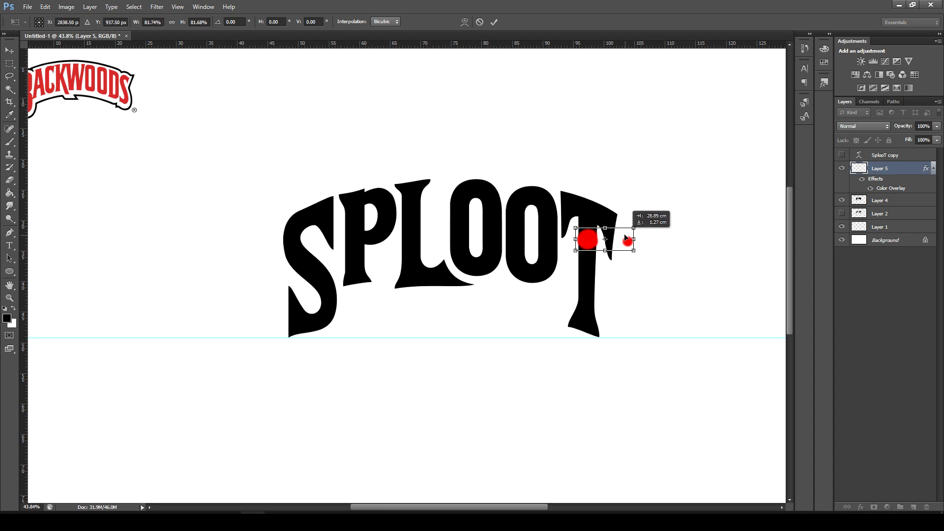
drag(602, 239, 482, 362)
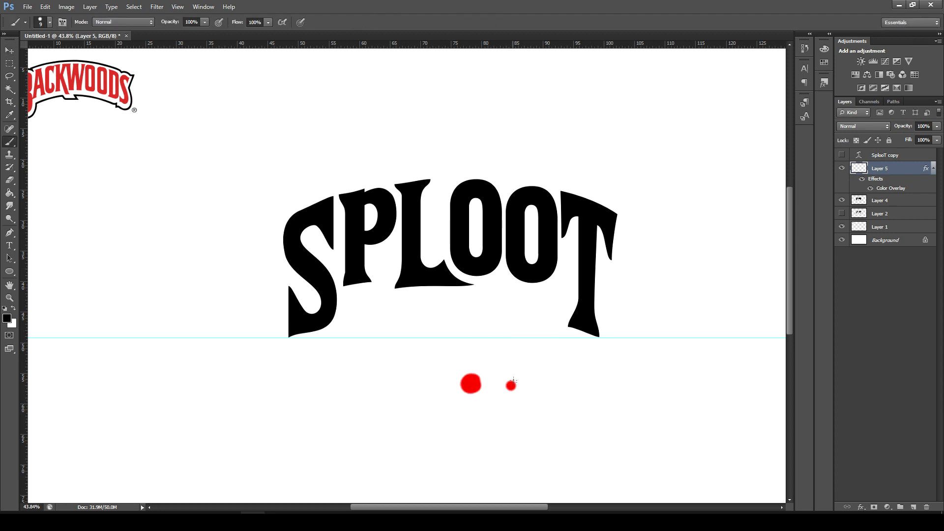
click(511, 383)
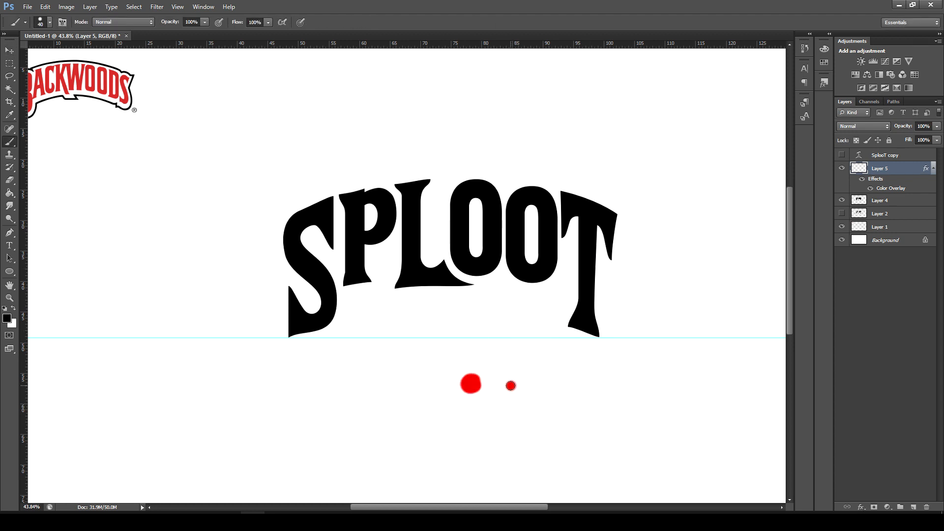
click(7, 50)
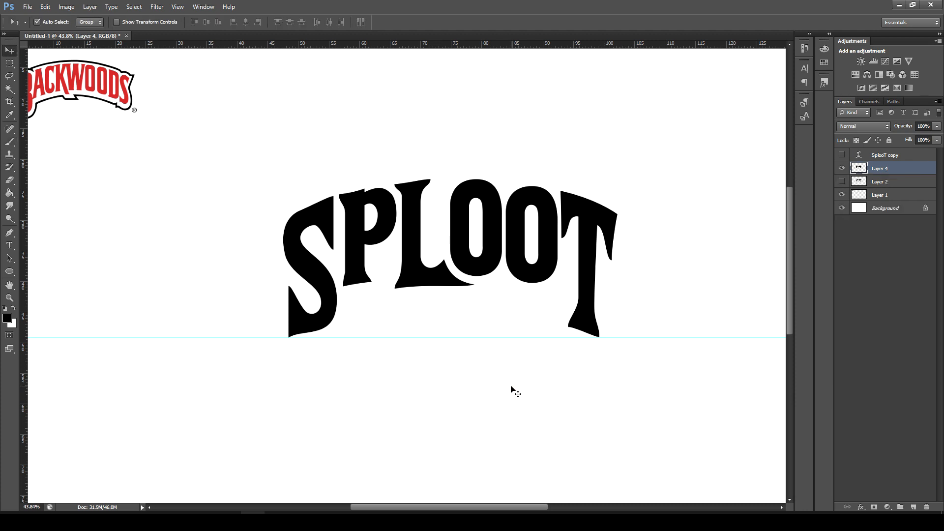
click(9, 141)
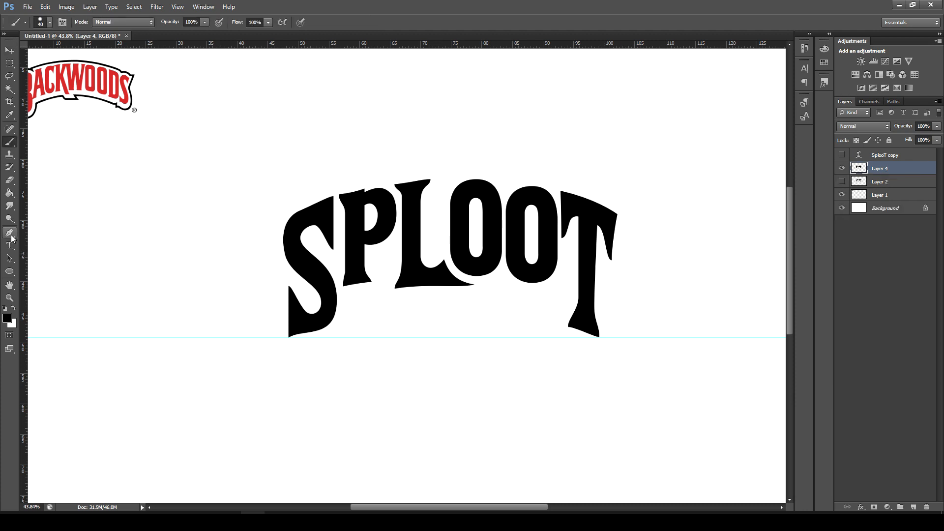
click(9, 232)
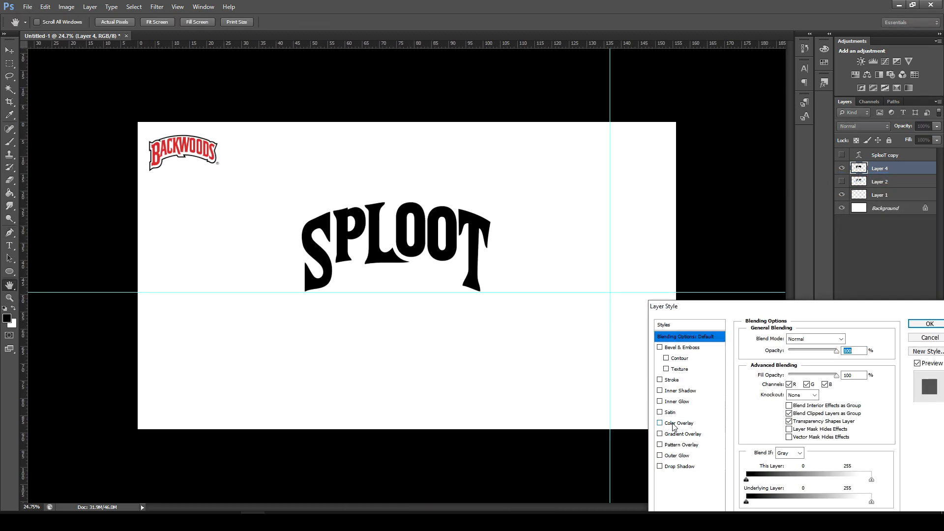
Step: Apply a #d13035 red Color Overlay to the SPLOOT lettering layer
click(660, 423)
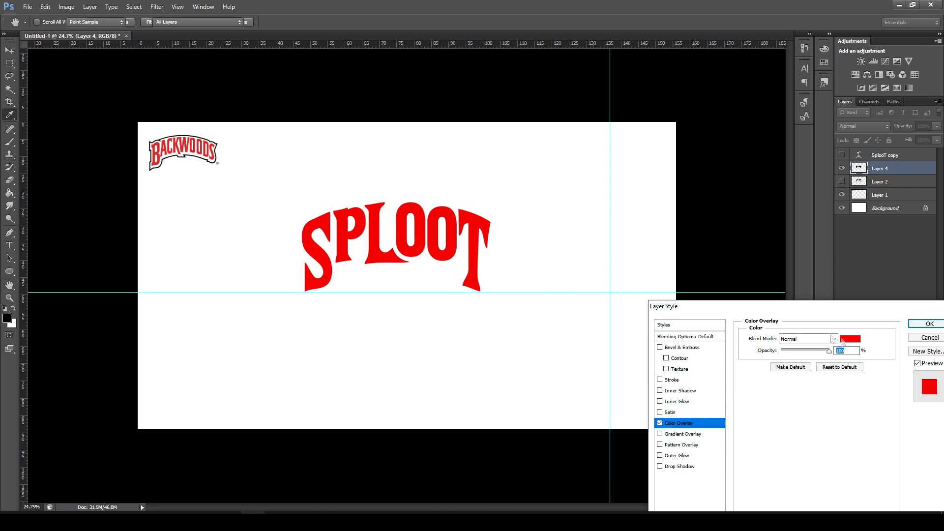
click(851, 339)
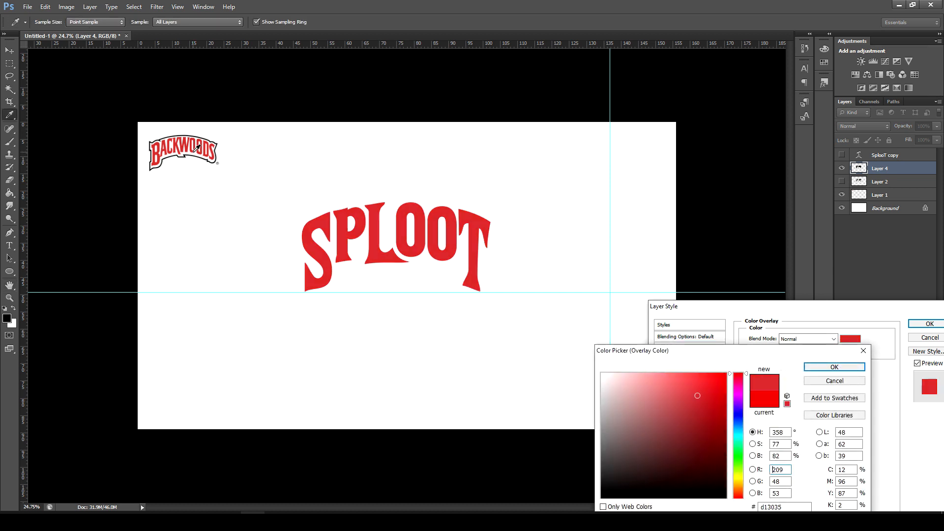
click(834, 367)
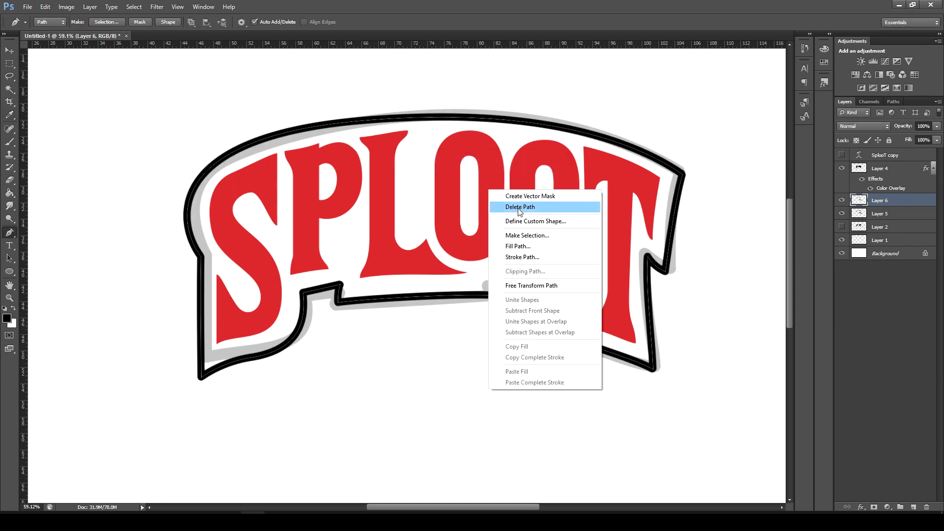
Step: Delete the path used for the banner outline
click(520, 206)
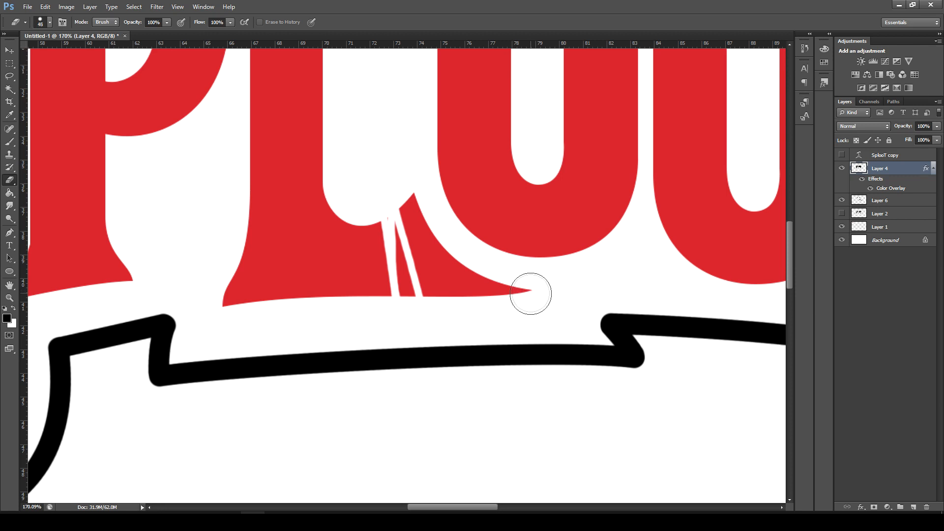
Step: Erase the pointed spike at the L's foot and continue the path reshaping it
drag(530, 293, 427, 307)
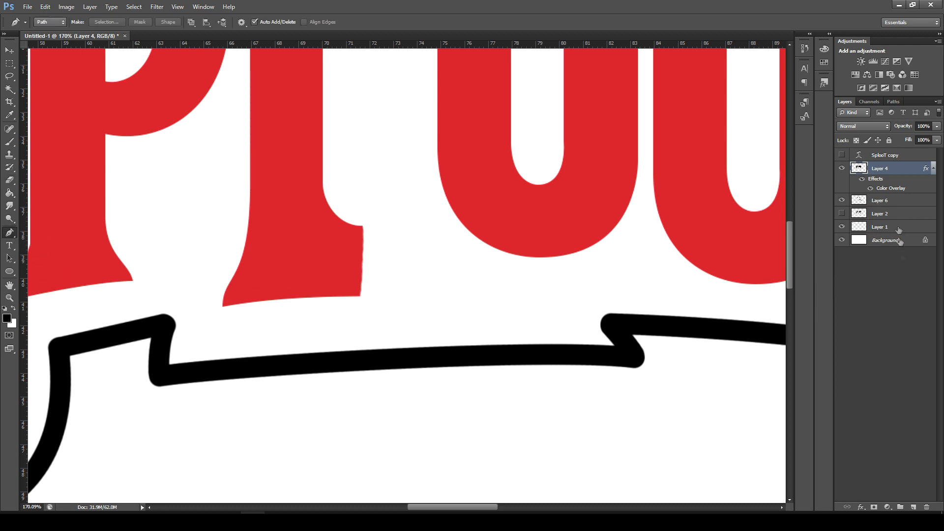
right_click(886, 167)
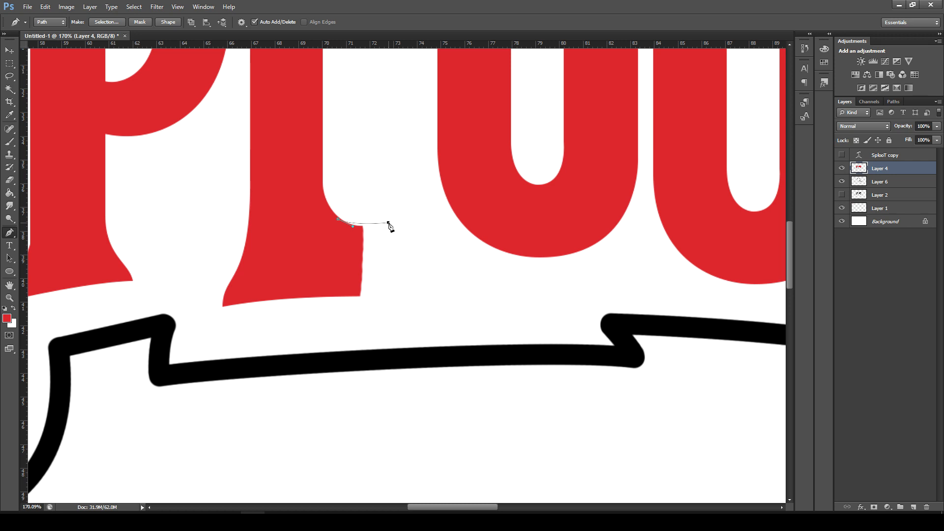
click(509, 287)
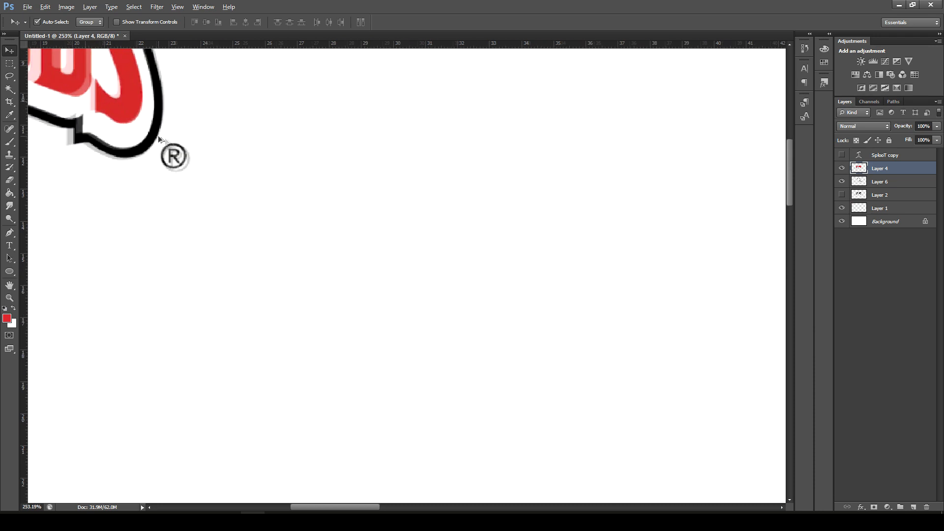
Step: Select the ® mark on the reference logo and pick the lettering layer
click(880, 208)
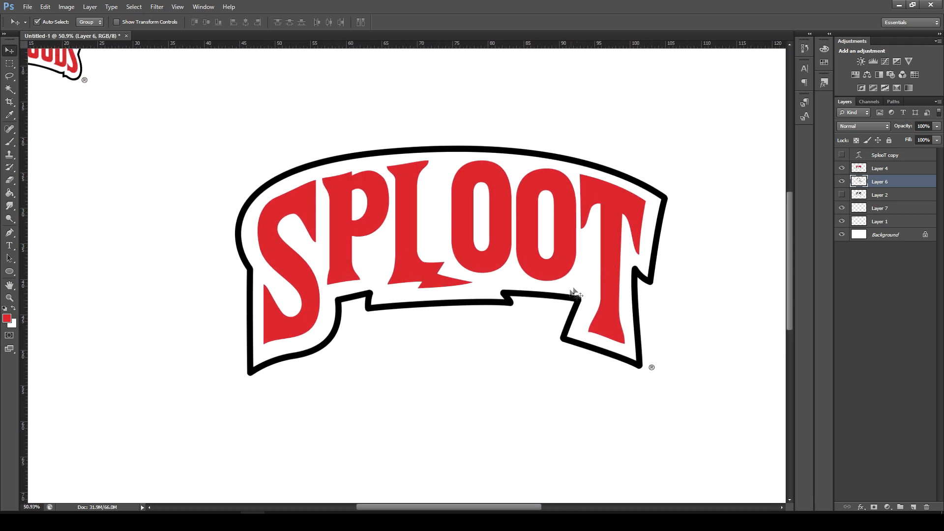
click(886, 167)
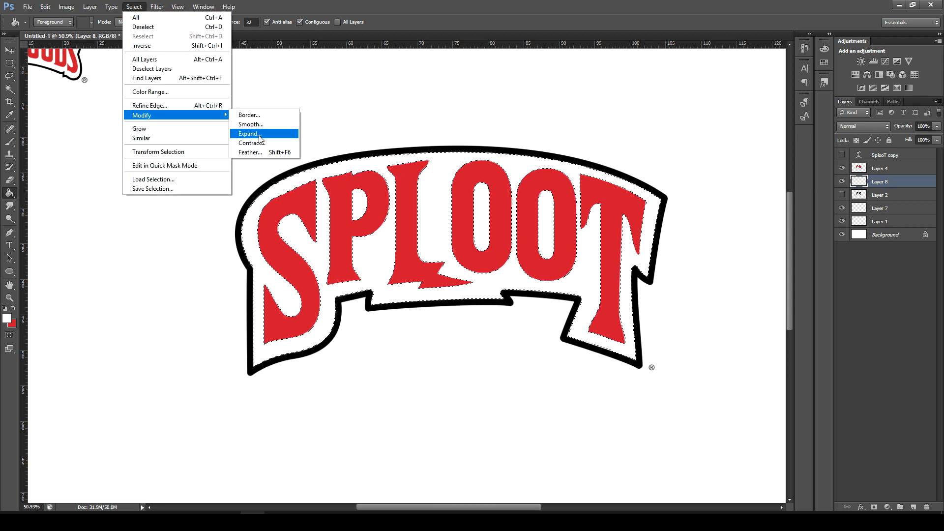
Step: Expand the banner selection by 4 px, then merge the selected logo layers into one
click(248, 133)
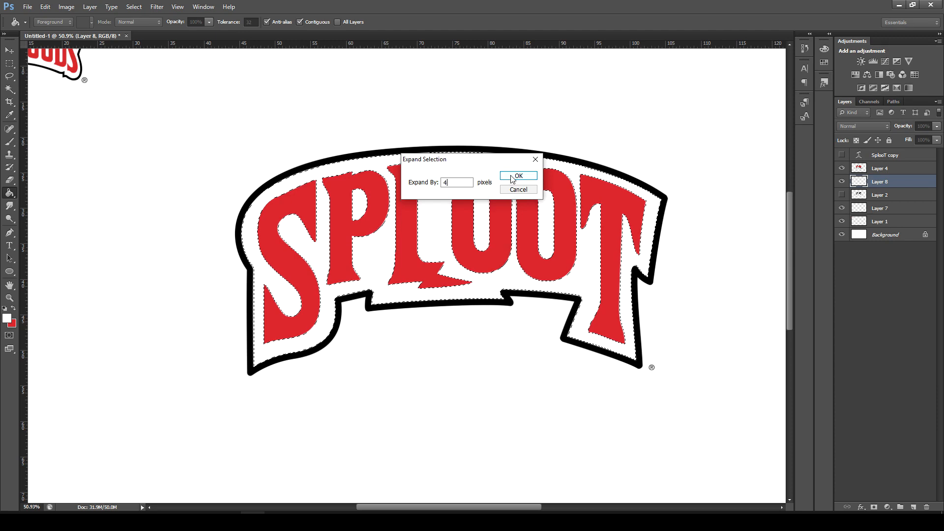
click(519, 175)
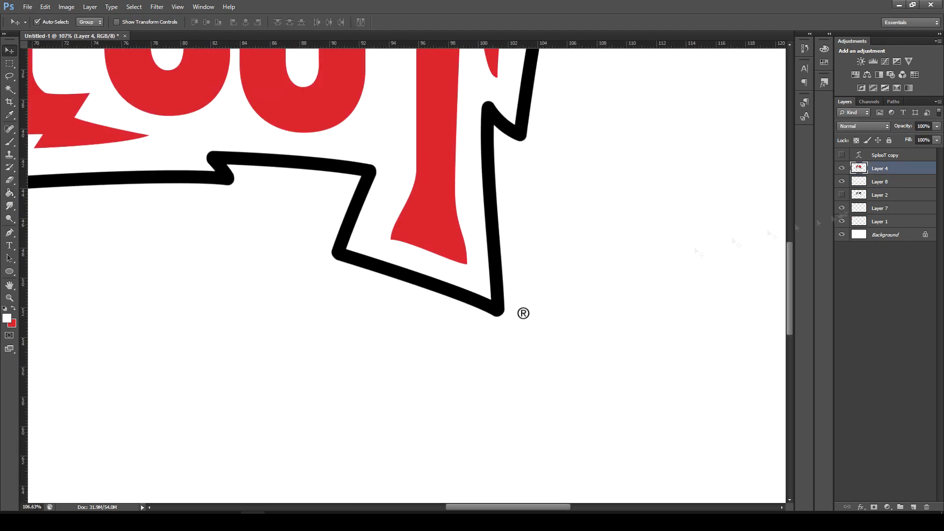
right_click(886, 167)
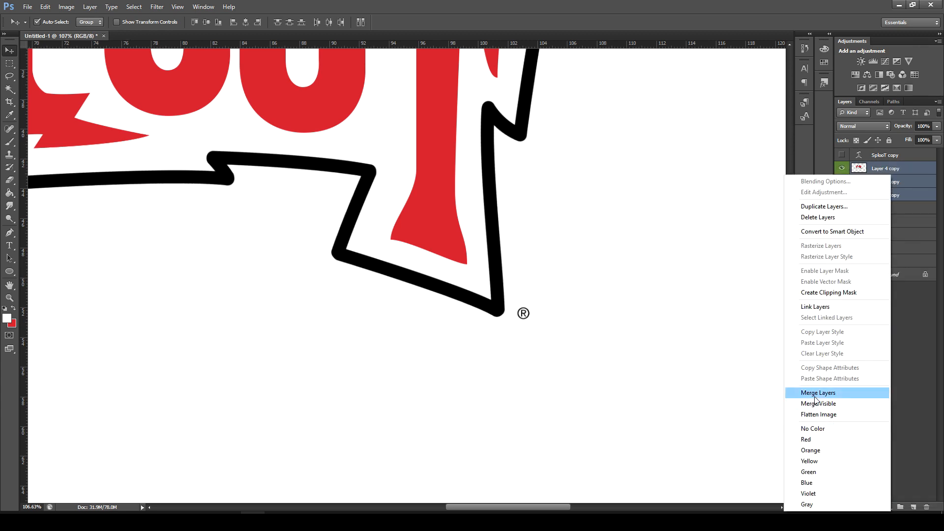
click(818, 392)
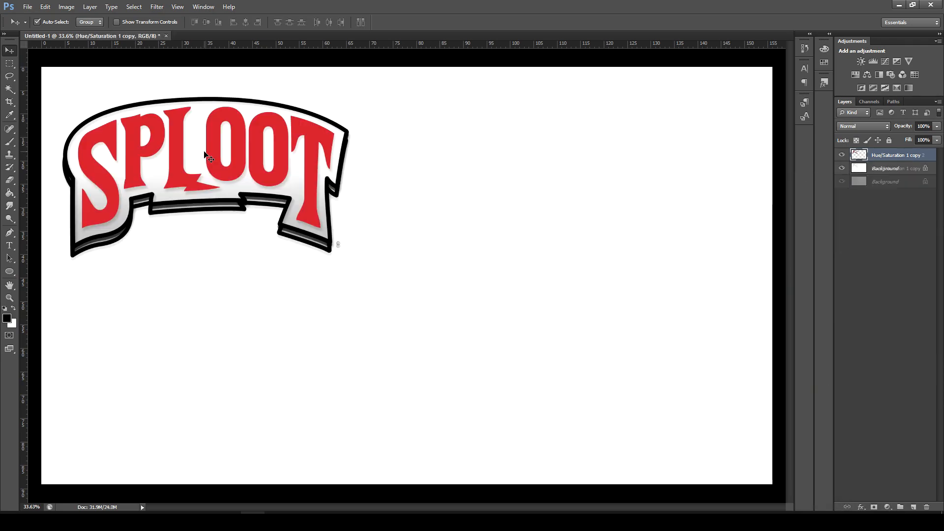
Step: Apply the Glowing Edges filter to the logo copy and confirm with OK
click(157, 7)
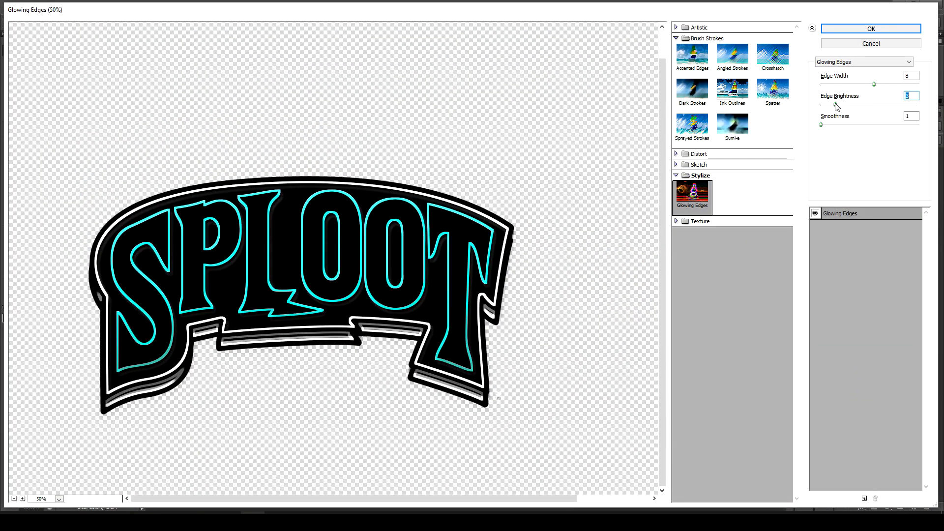
click(869, 28)
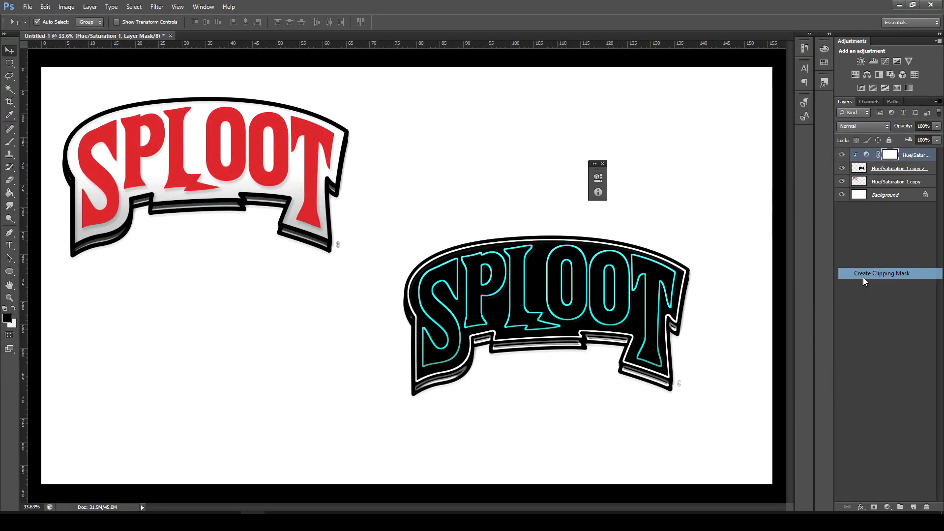